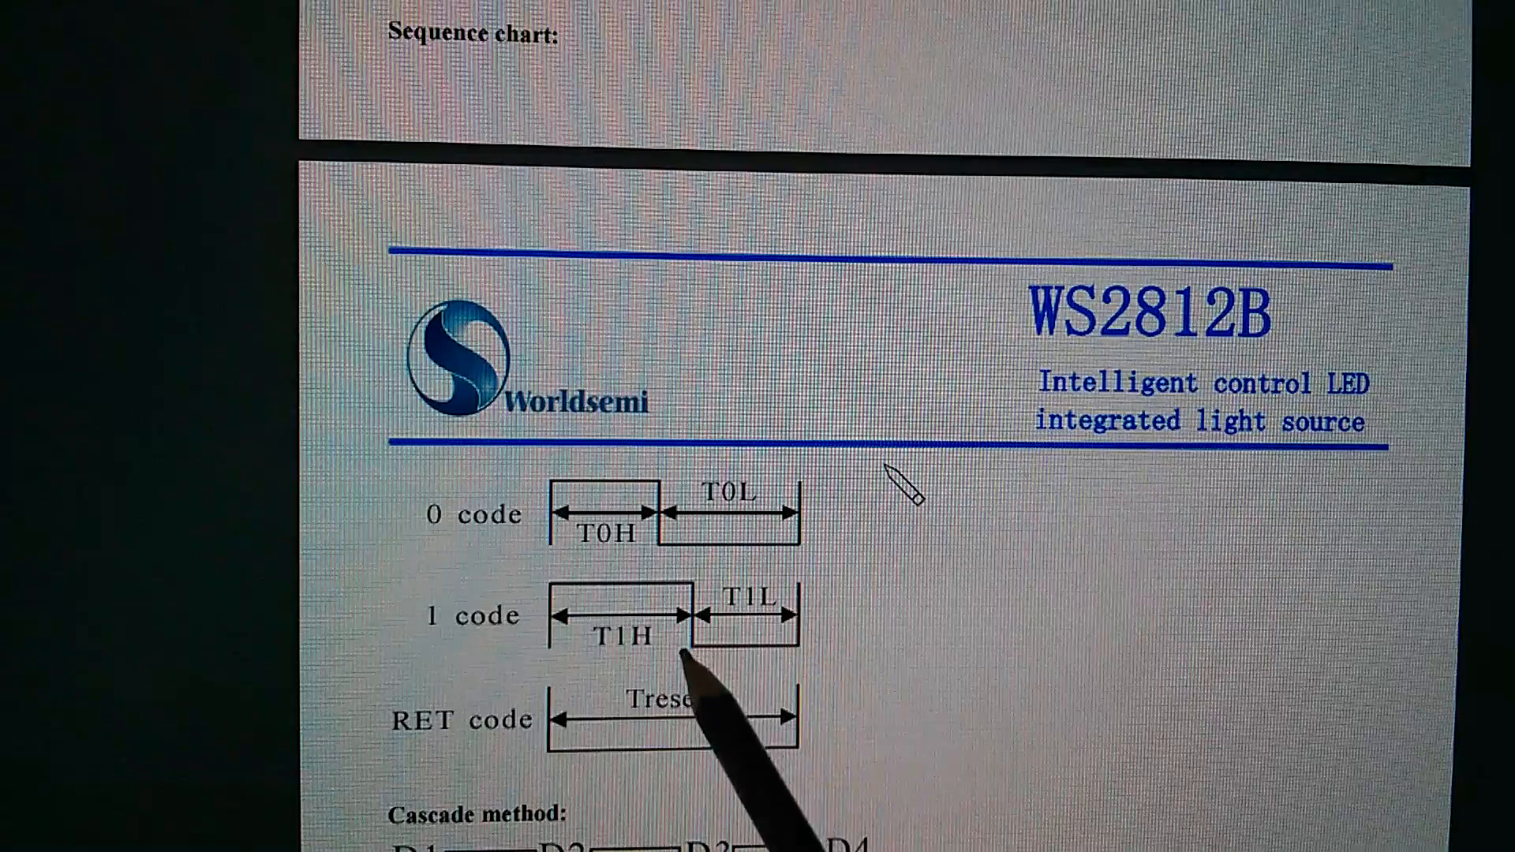
{"action": "mouse_move", "coordinate": [832, 638]}
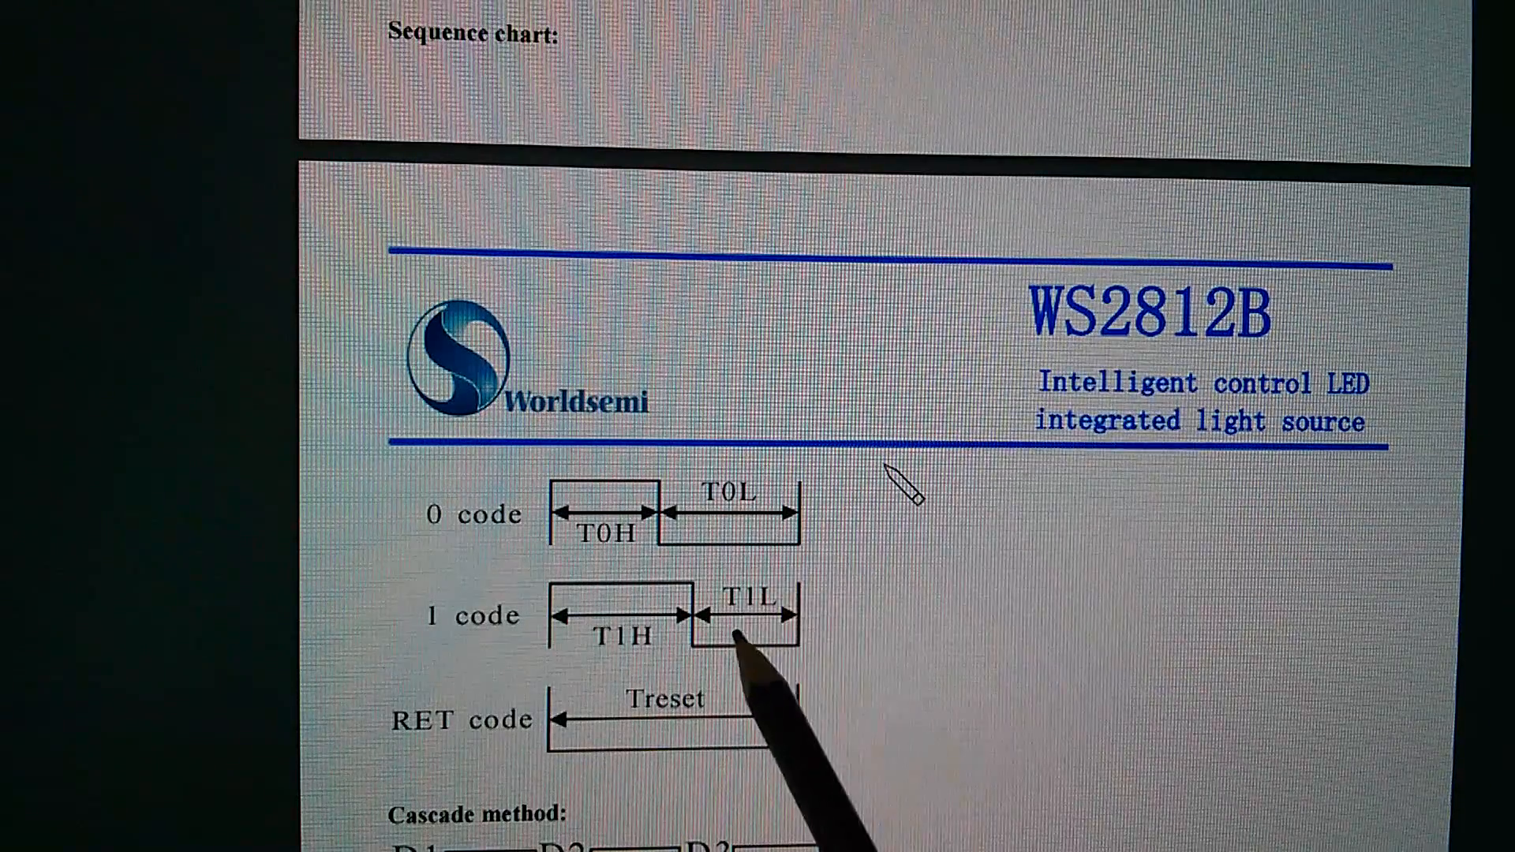
{"action": "mouse_move", "coordinate": [764, 656]}
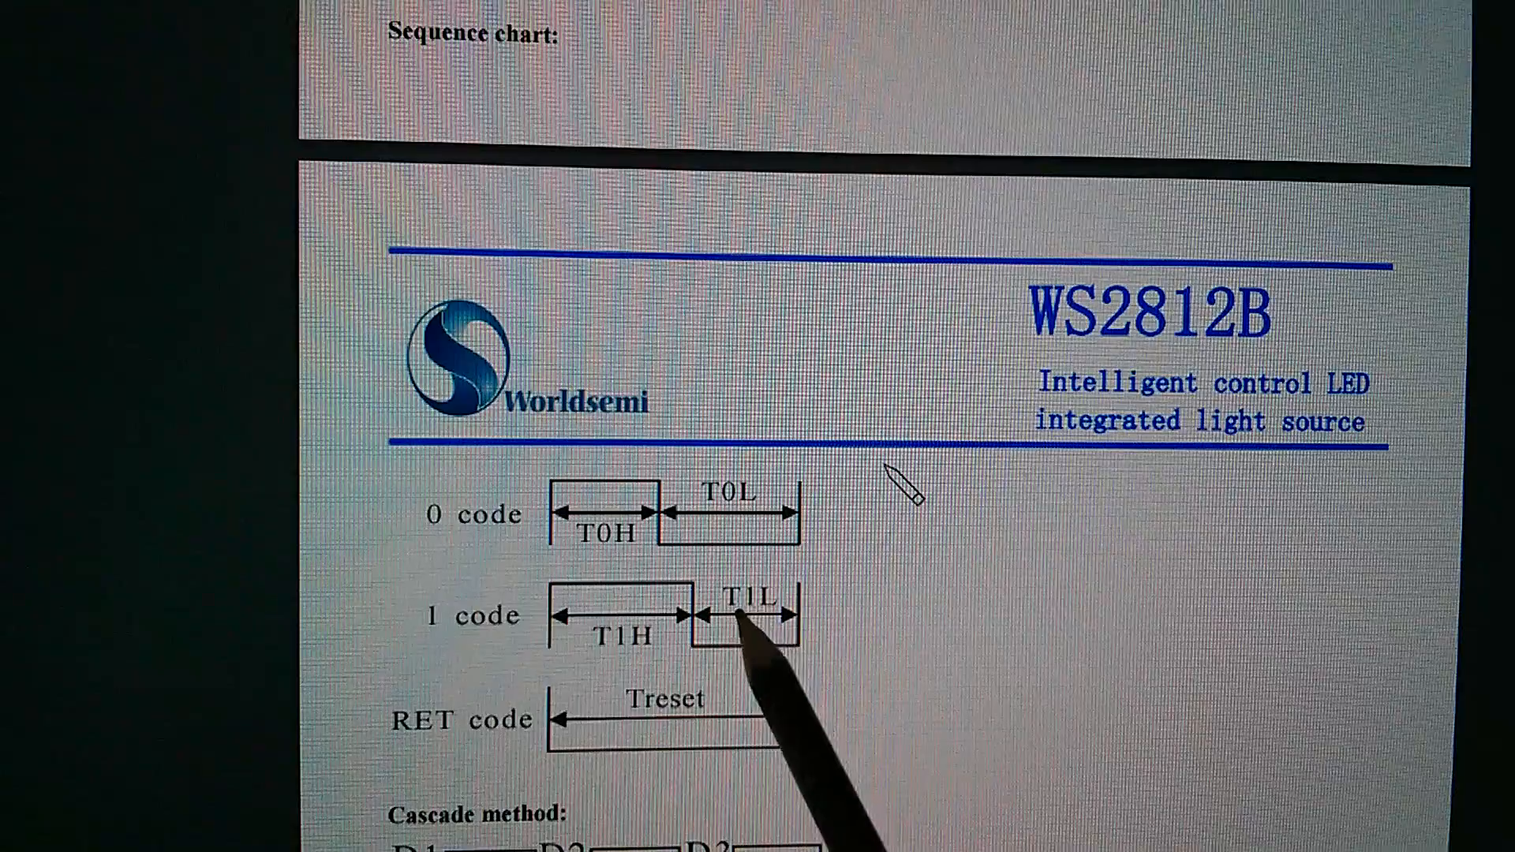